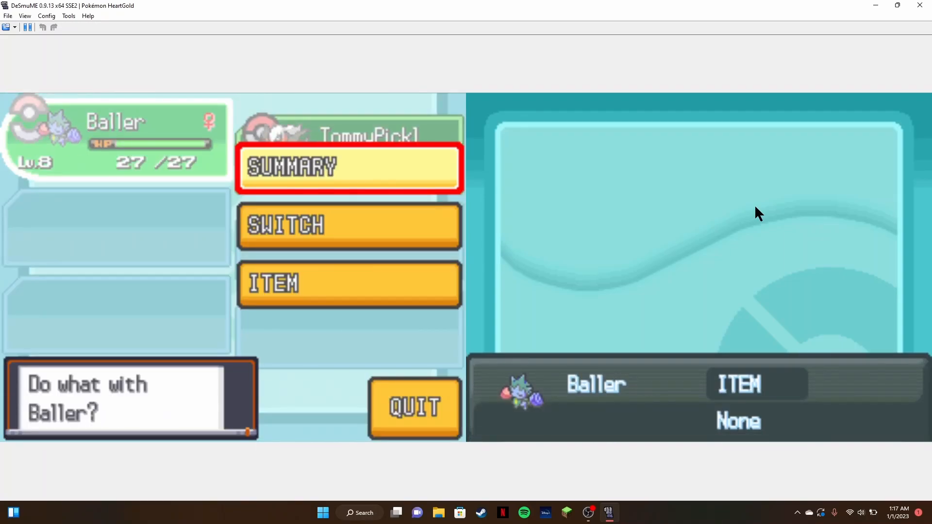
View Baller the Roselia's summary page, then leave the party menu.
left_click(349, 167)
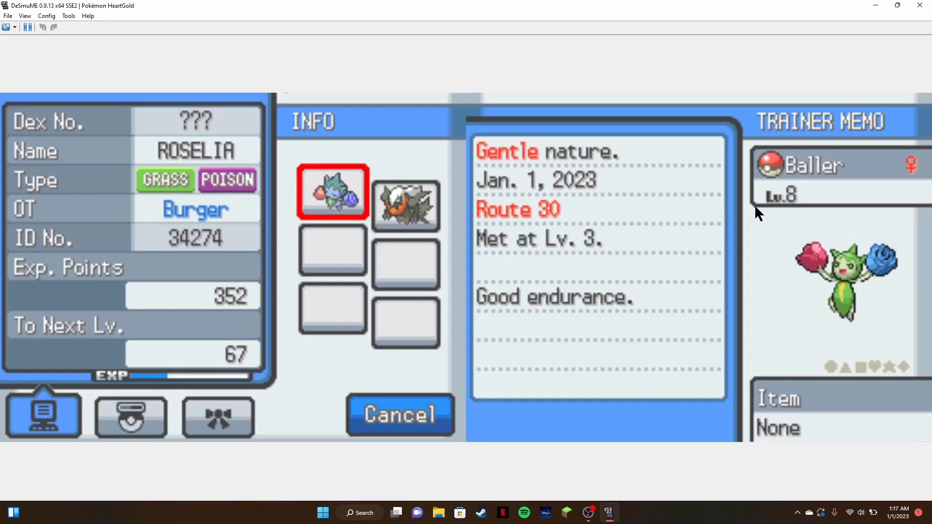
left_click(406, 205)
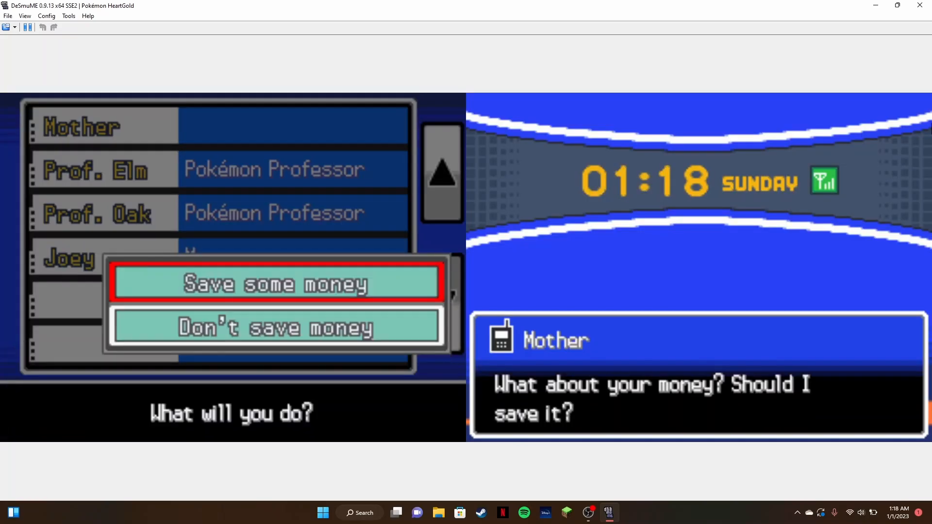
Answer Mother's saving-money question in the phone call.
left_click(276, 284)
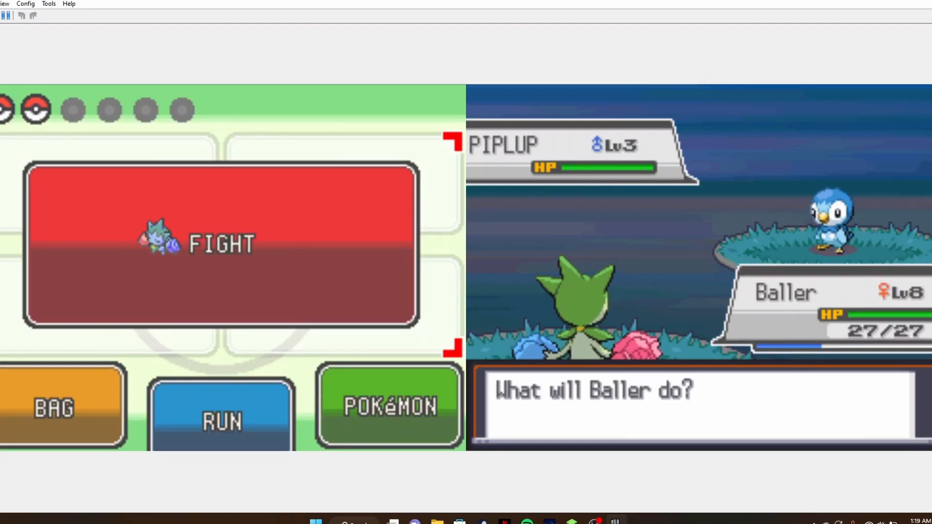
Attack the wild Piplup, then throw a Poké Ball to catch it.
left_click(62, 407)
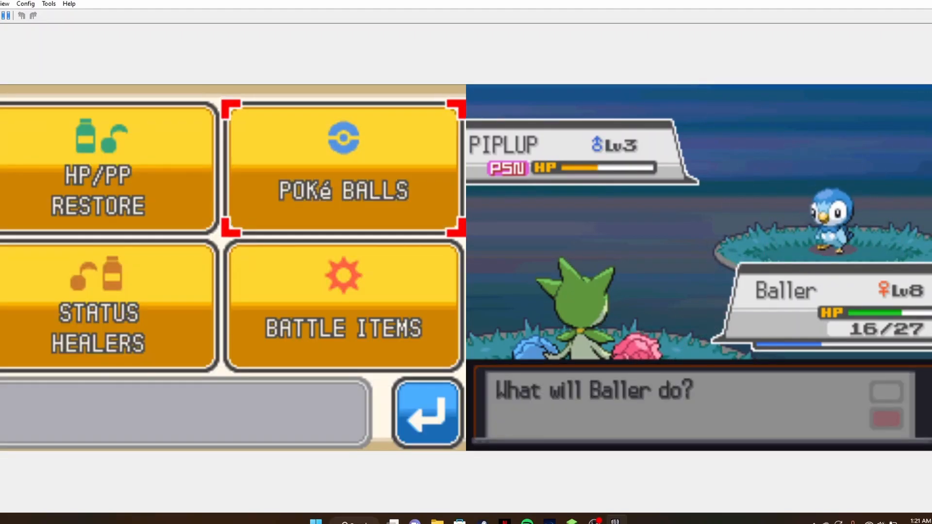
left_click(343, 173)
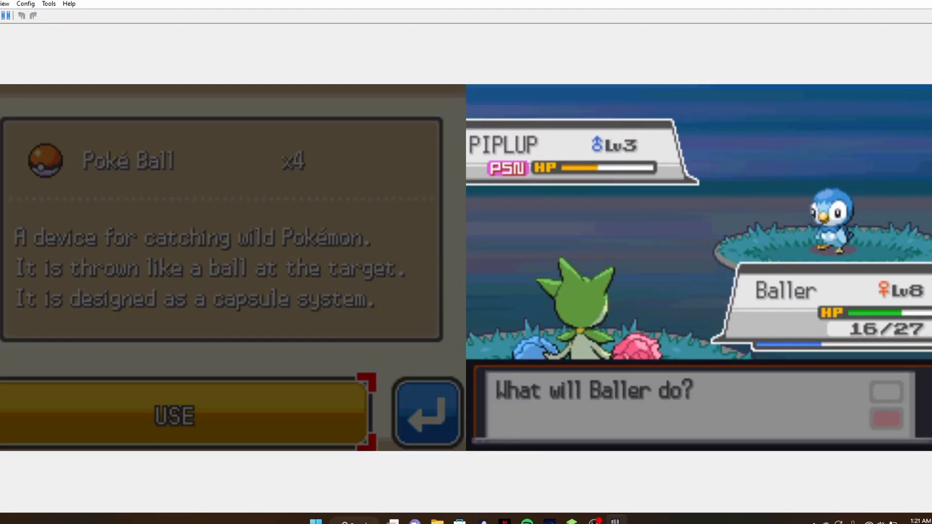
left_click(175, 416)
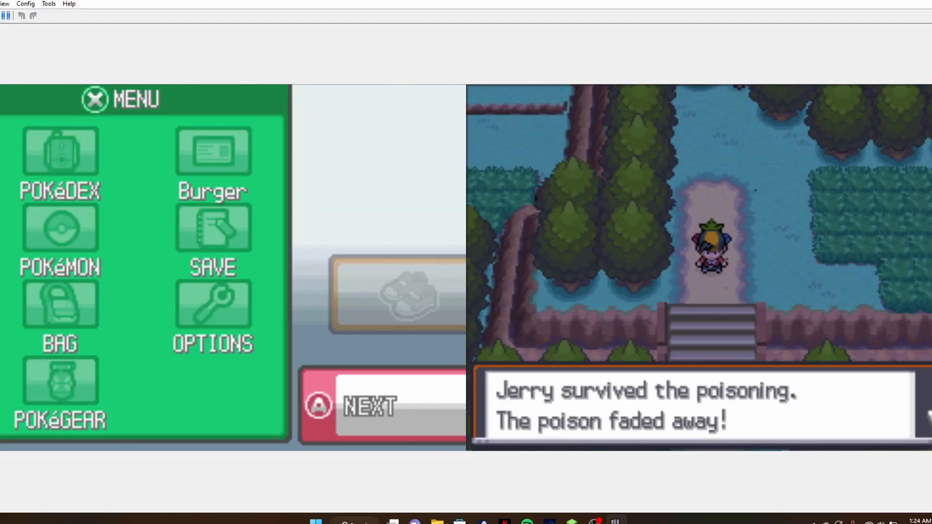
Use a Potion from the bag on Jerry, who has 1 HP.
key("a")
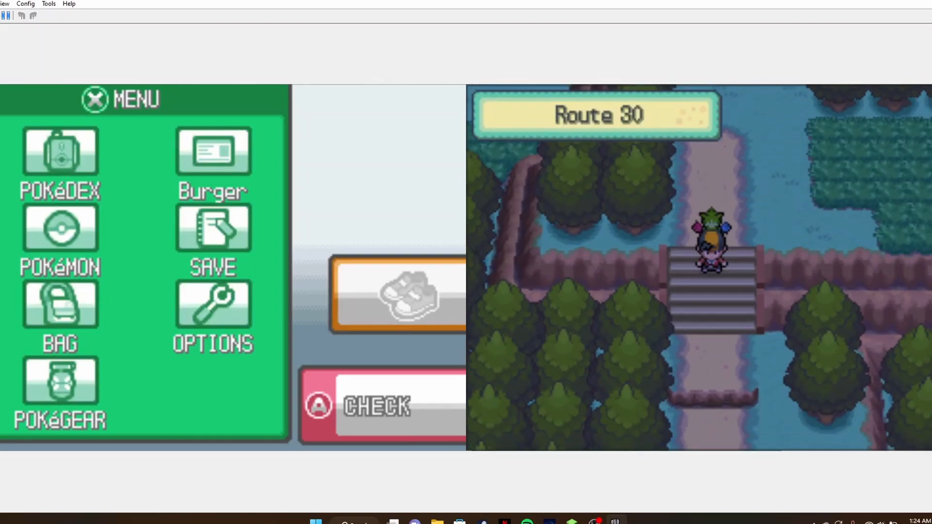
left_click(60, 303)
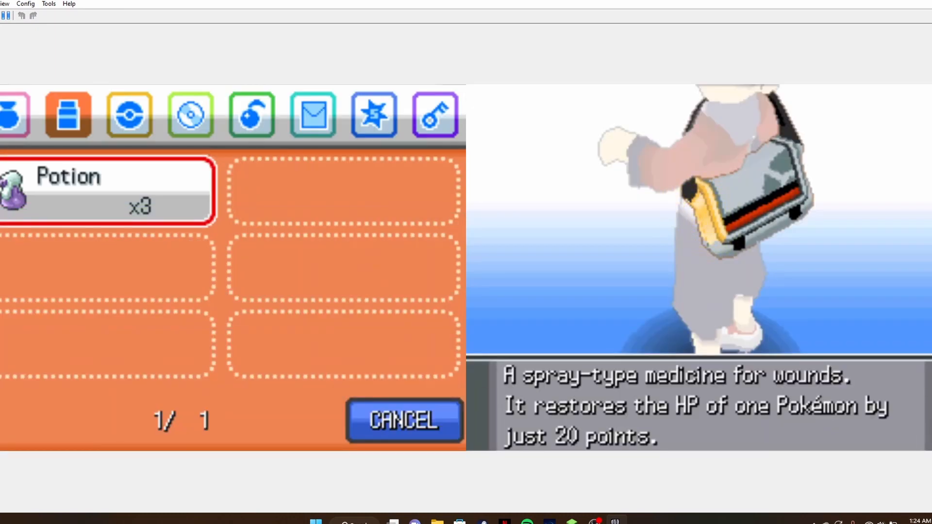
left_click(107, 191)
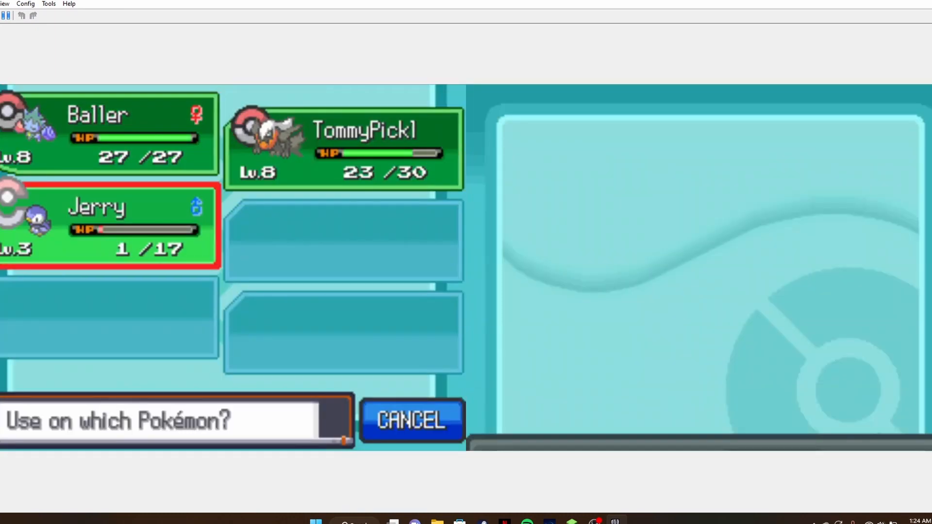
left_click(110, 225)
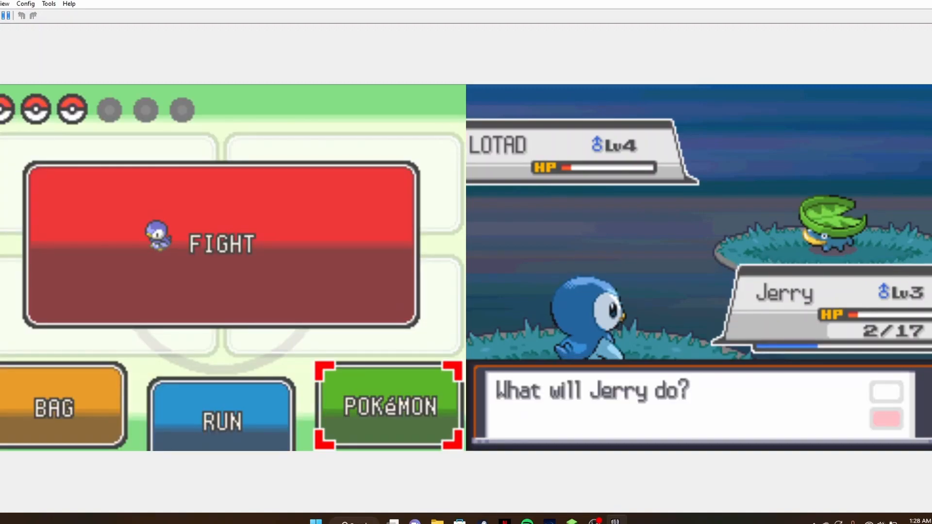
Pick one of Baller's moves to hit the weakened Lotad.
left_click(388, 405)
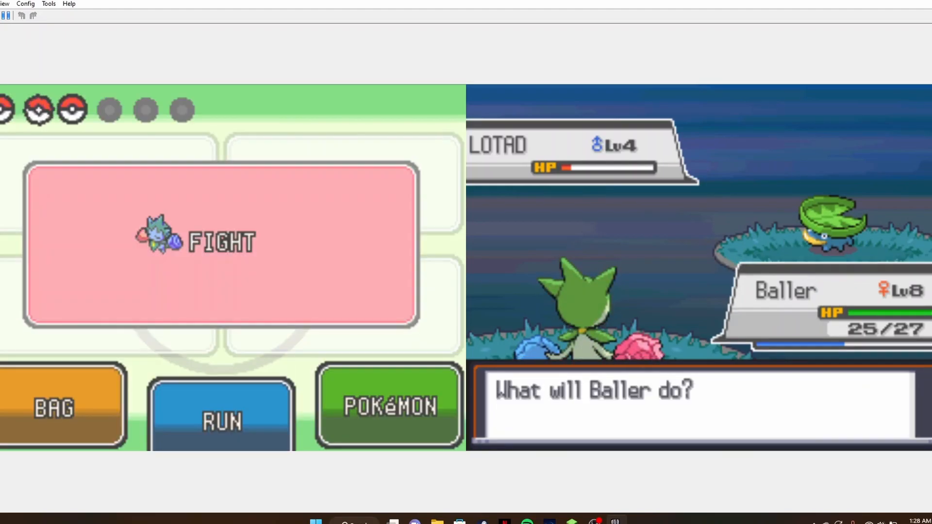
left_click(217, 240)
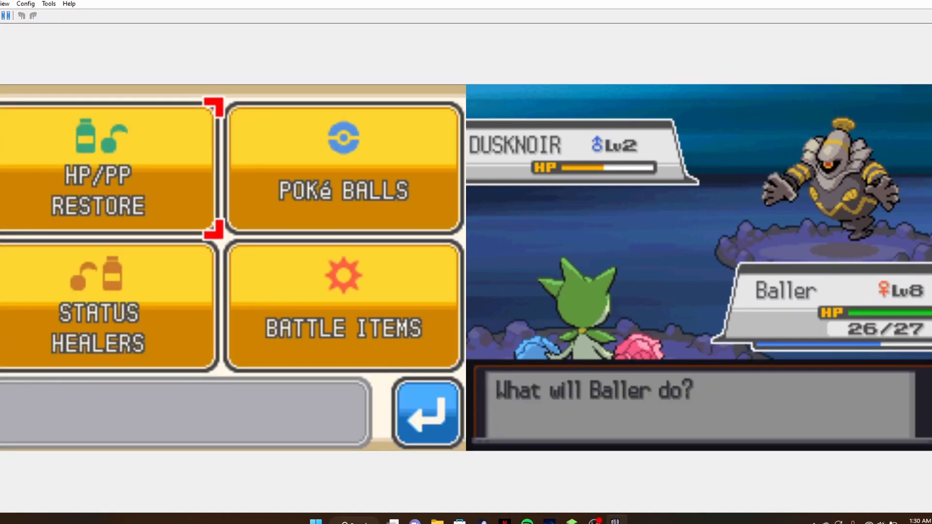
Select the Premier Ball from the Poké Balls pocket and use it on Dusknoir.
left_click(343, 166)
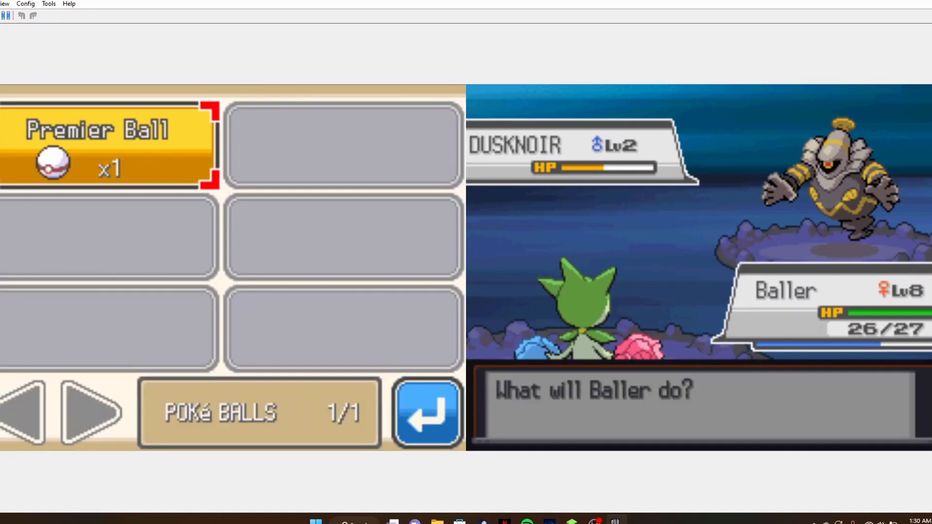
left_click(107, 143)
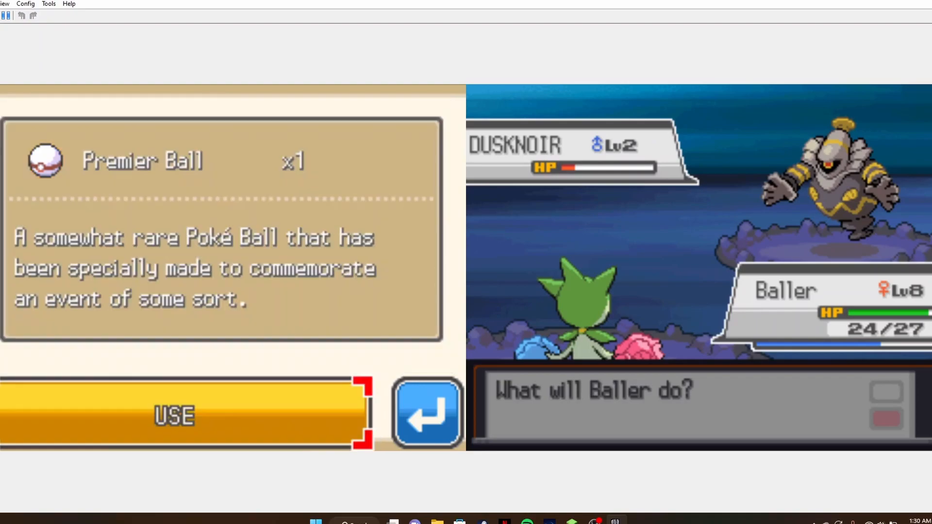
left_click(175, 414)
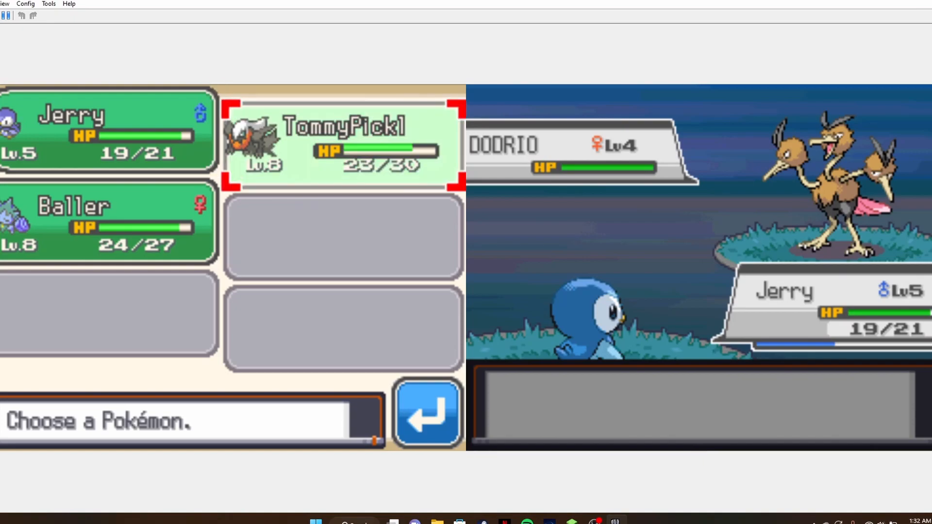
Shift TommyPickl in from the party list to face Dodrio.
left_click(341, 143)
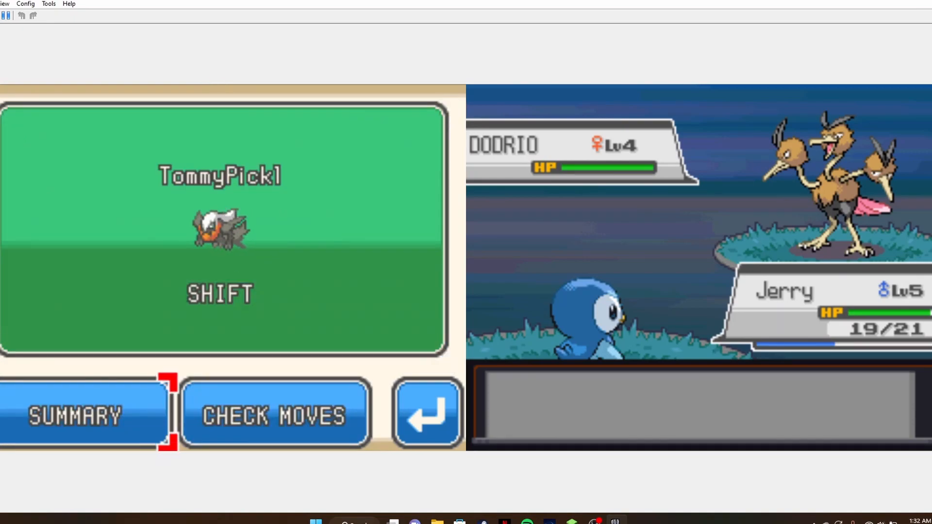
left_click(275, 414)
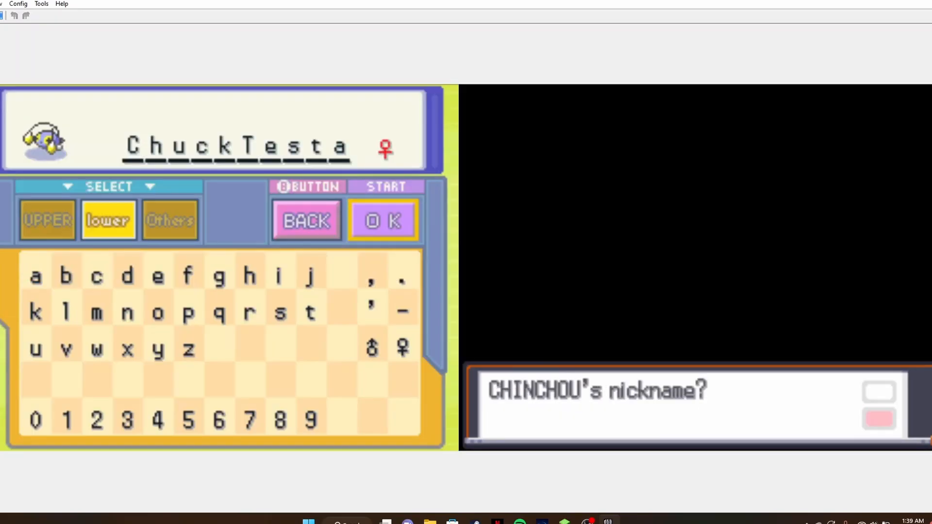
Confirm 'ChuckTesta' as Chinchou's nickname.
left_click(382, 220)
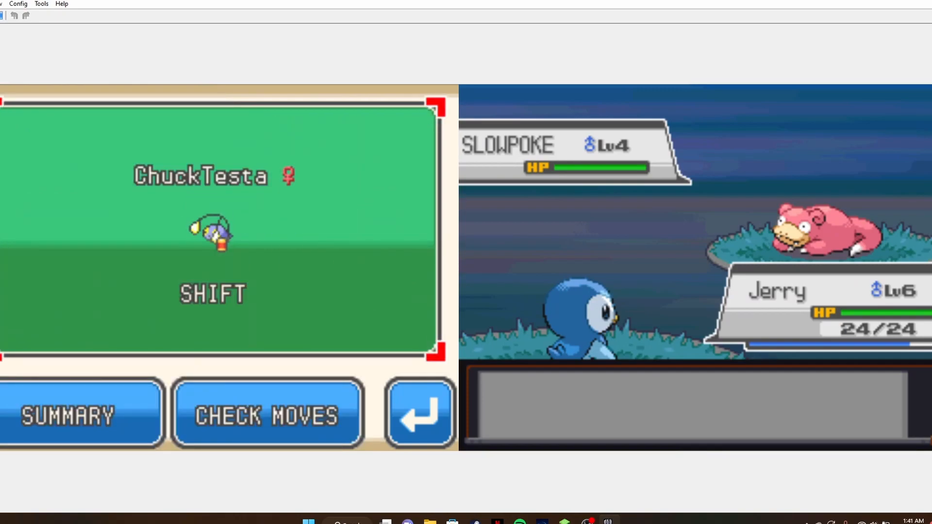
Send ChuckTesta in against Slowpoke and return to the battle commands.
left_click(419, 413)
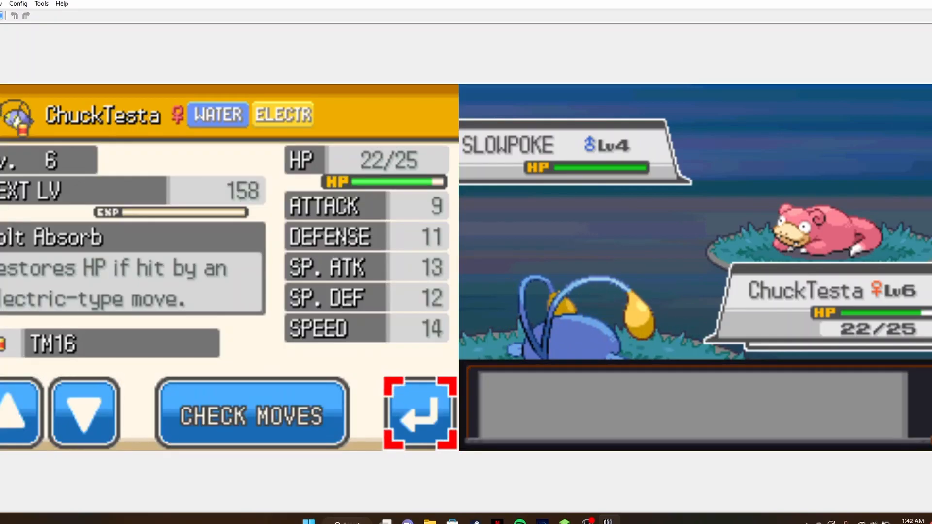
left_click(420, 413)
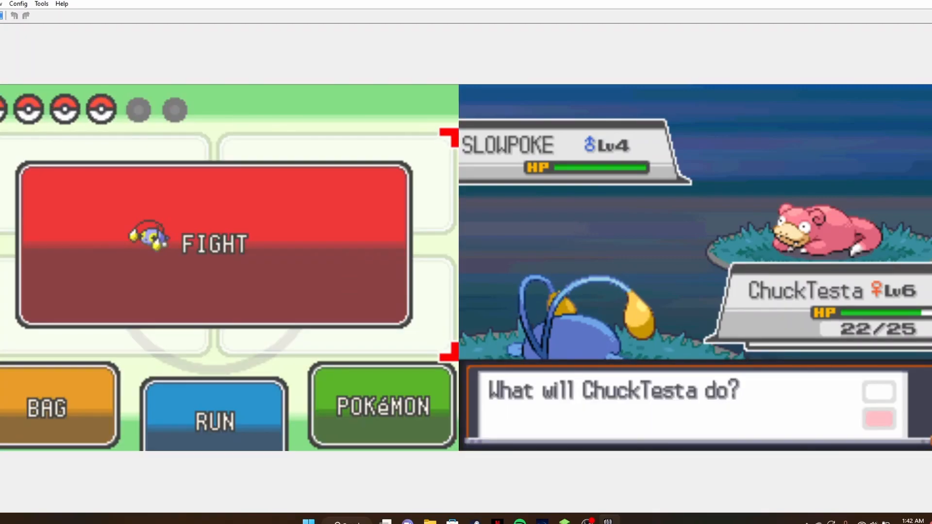
left_click(382, 406)
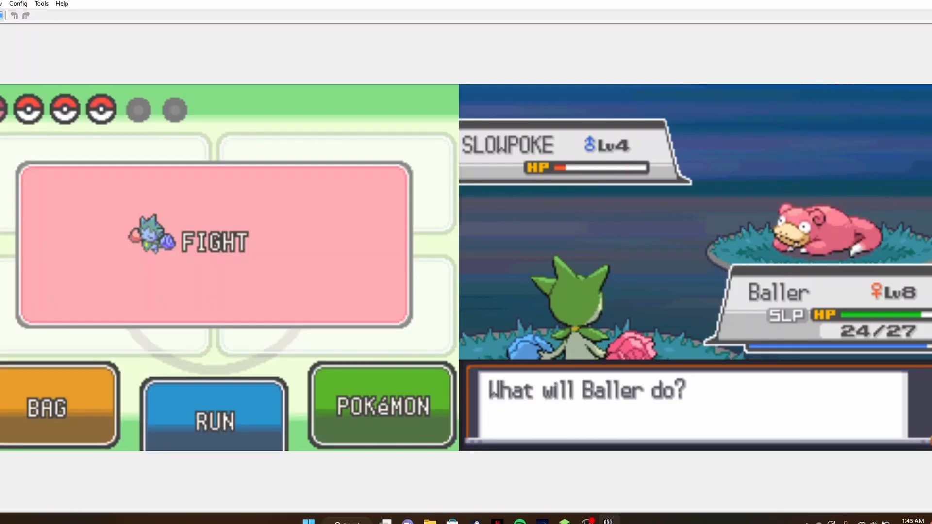
Choose one of Baller's moves against the nearly fainted Slowpoke.
left_click(210, 240)
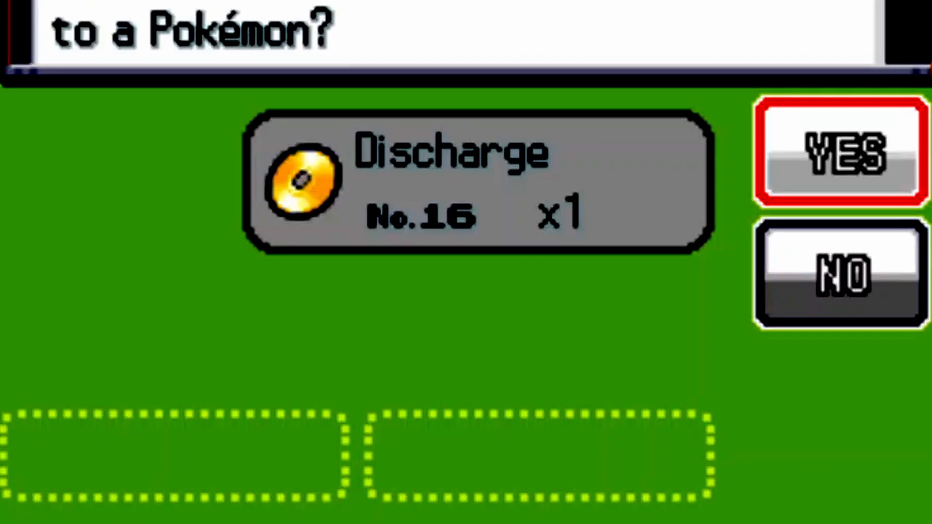
Answer YES to teaching TM16 Discharge to a Pokémon.
left_click(838, 156)
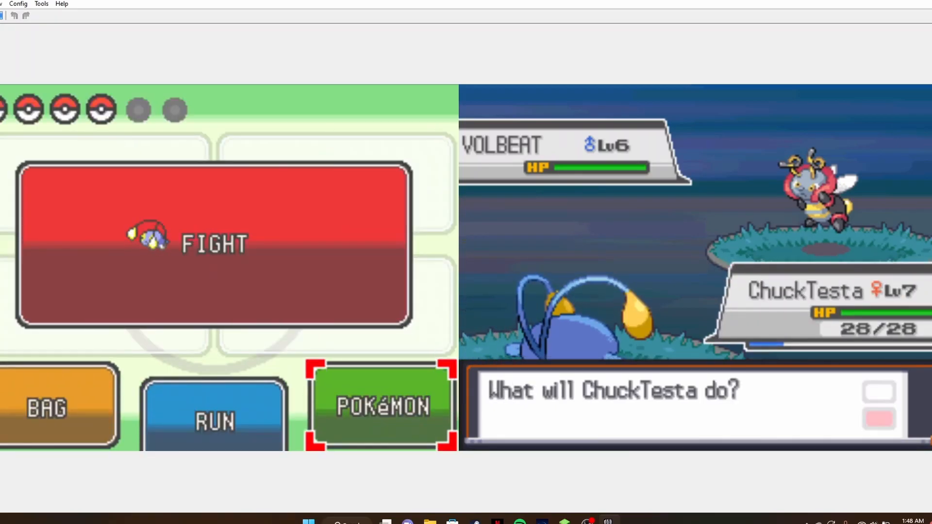
View the party list during the Volbeat battle, then back out.
left_click(381, 406)
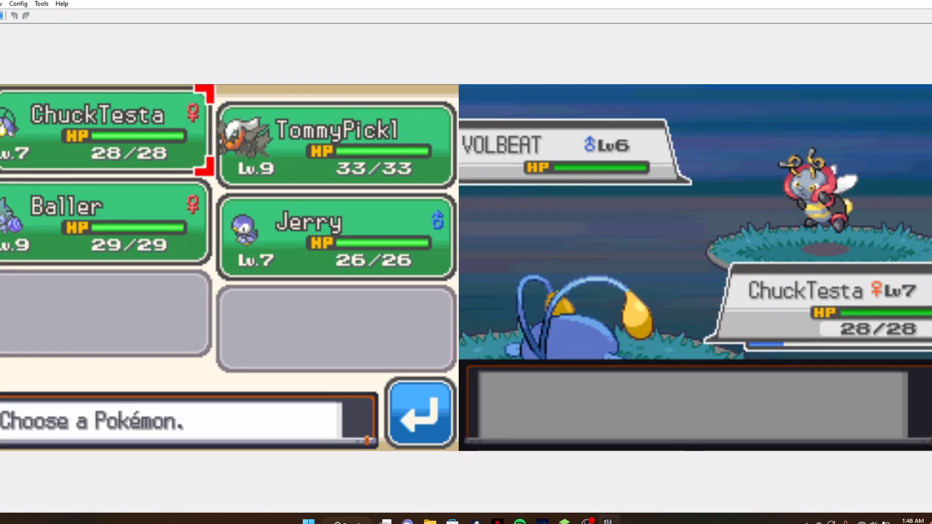
left_click(335, 146)
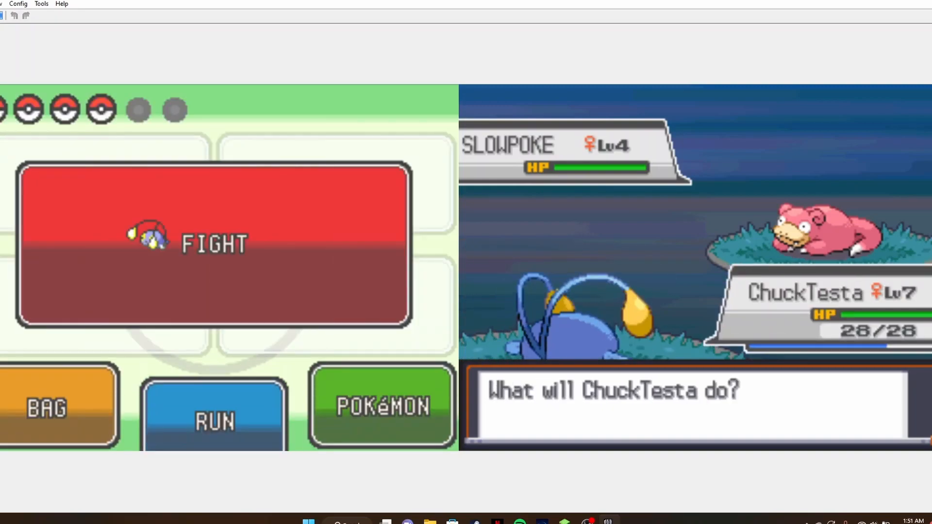
Choose FIGHT and pick one of ChuckTesta's moves against Slowpoke.
left_click(213, 243)
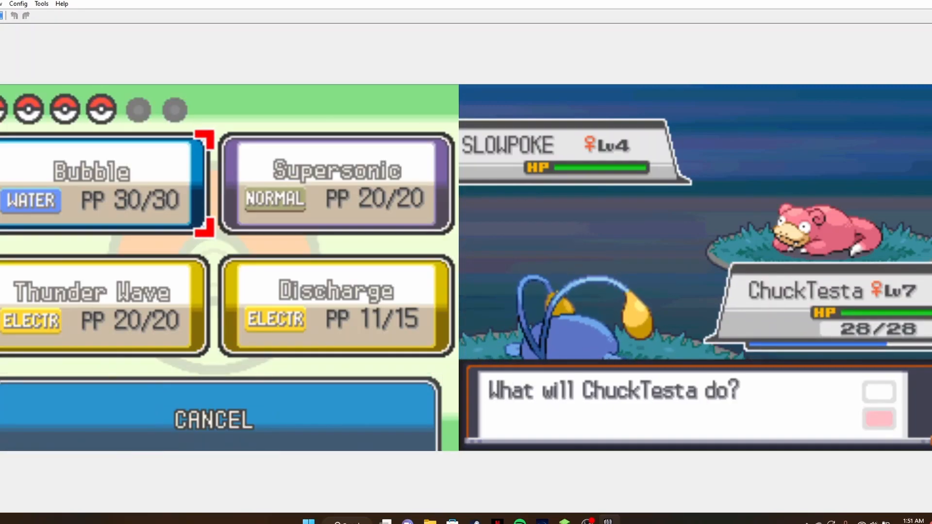
left_click(335, 303)
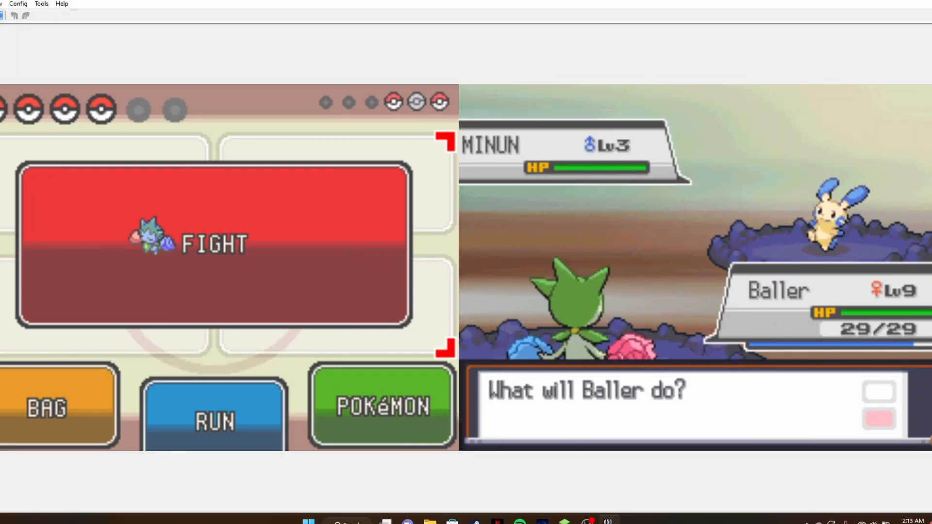
Operate the battle menu against the wild level 3 Rapidash.
left_click(212, 244)
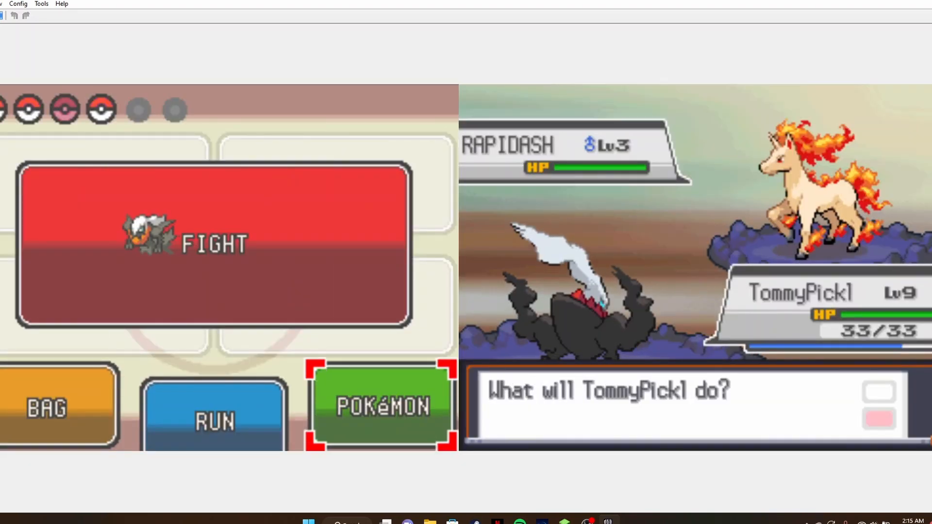
left_click(383, 407)
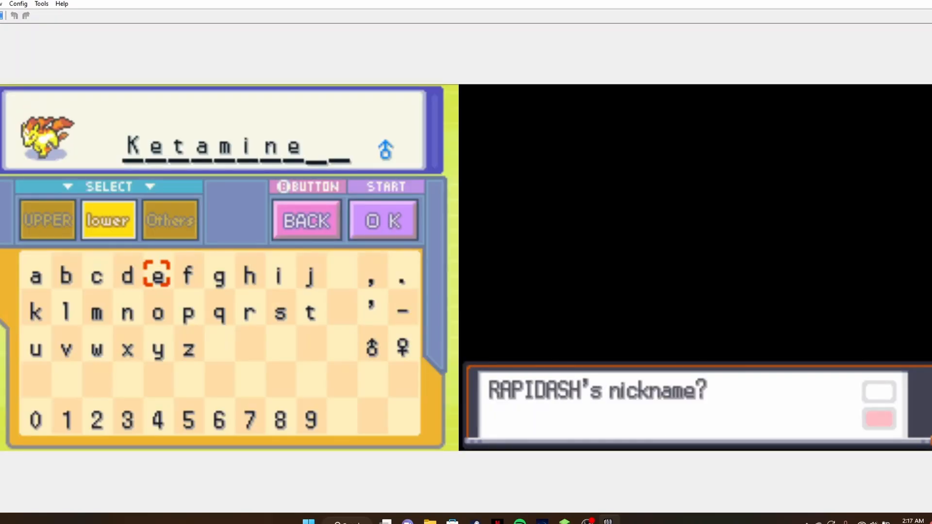
left_click(383, 220)
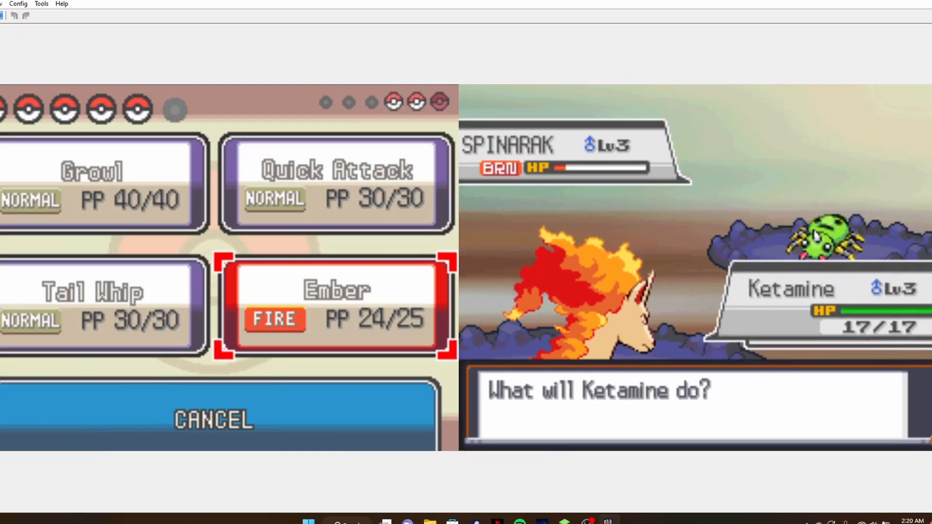
Use Ember on the burned Spinarak.
left_click(335, 306)
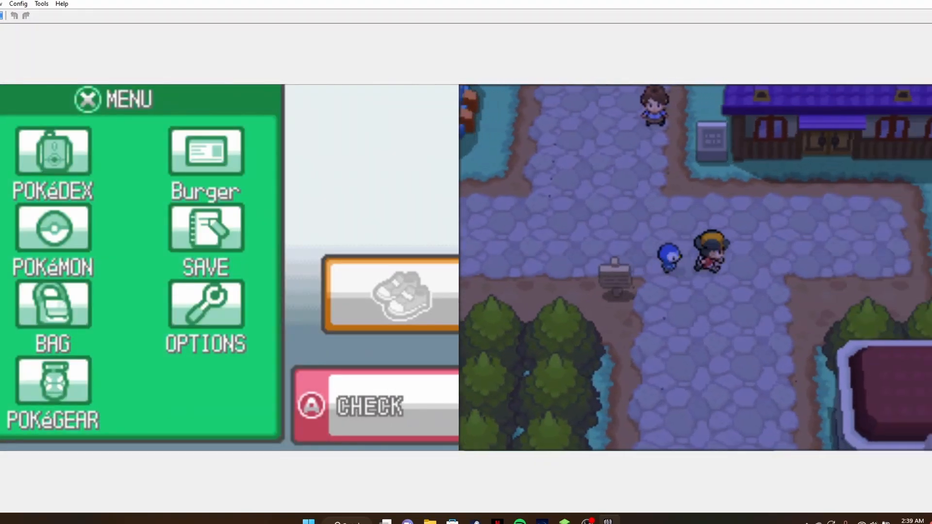
Select ChuckTesta the Chinchou in the PC storage box.
left_click(53, 244)
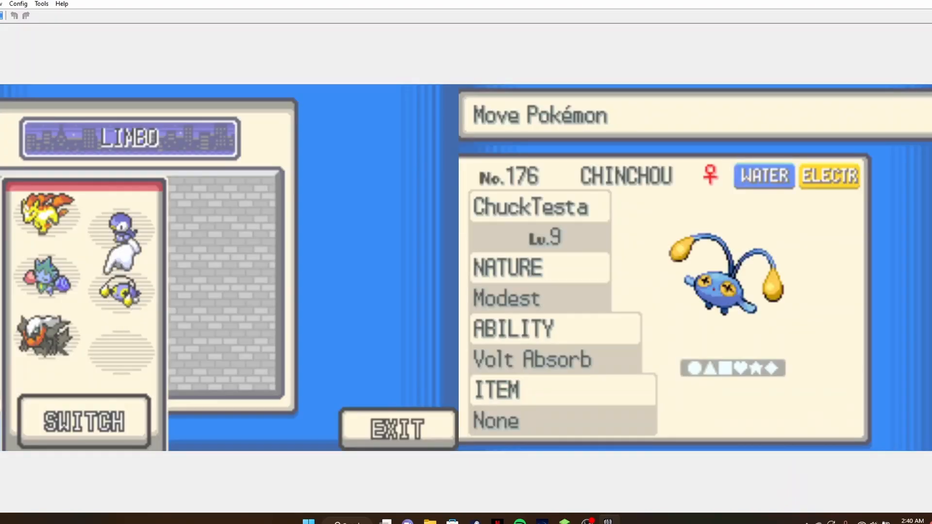